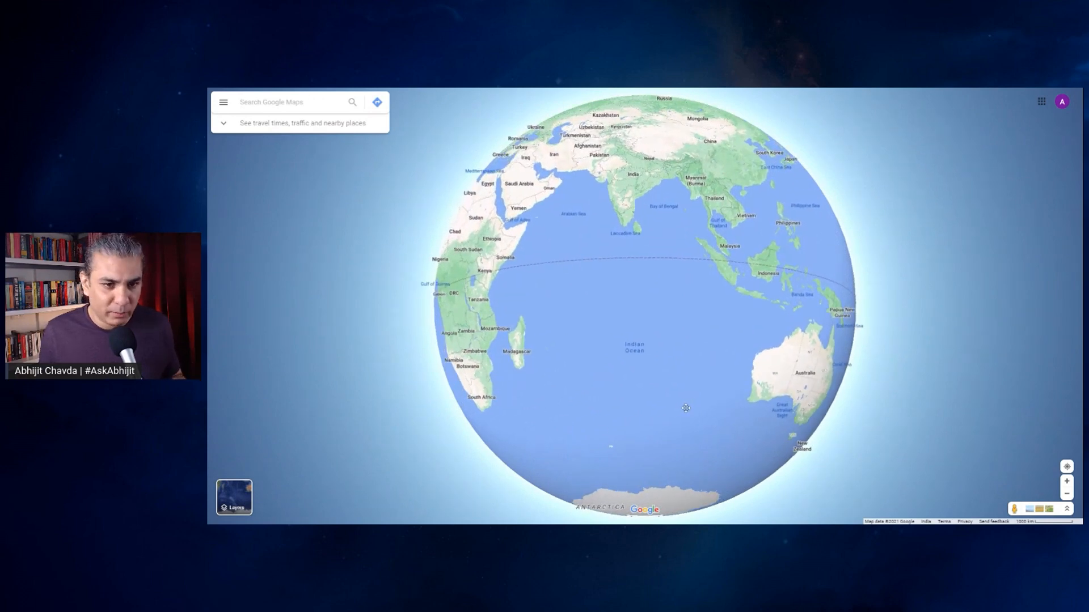
# - Drag the globe southward so Antarctica comes fully into view below the Indian Ocean
pyautogui.moveTo(685, 407); pyautogui.dragTo(712, 268)
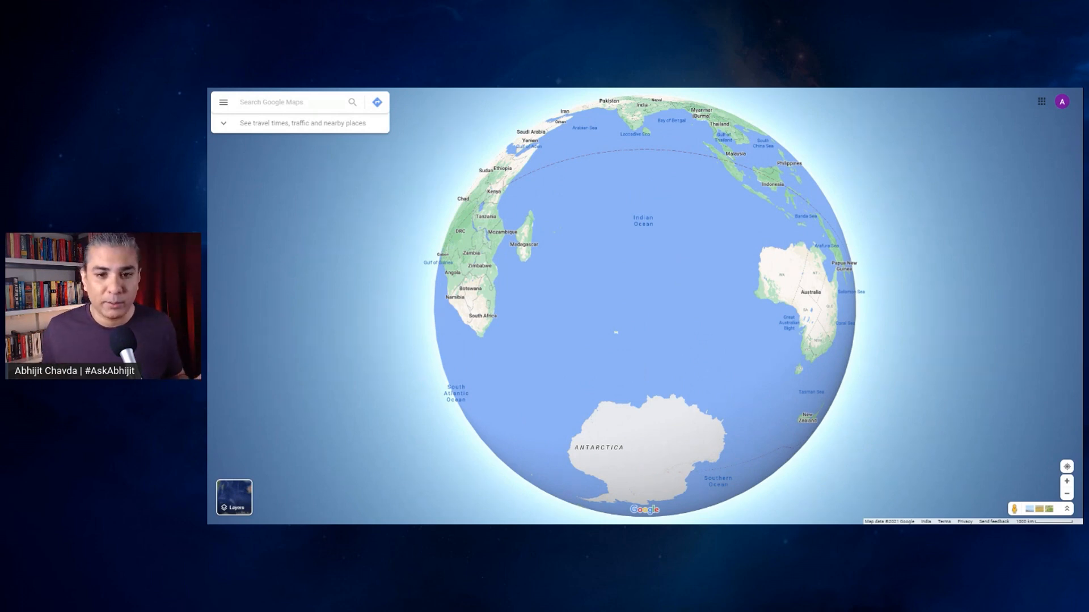
pyautogui.moveTo(683, 376)
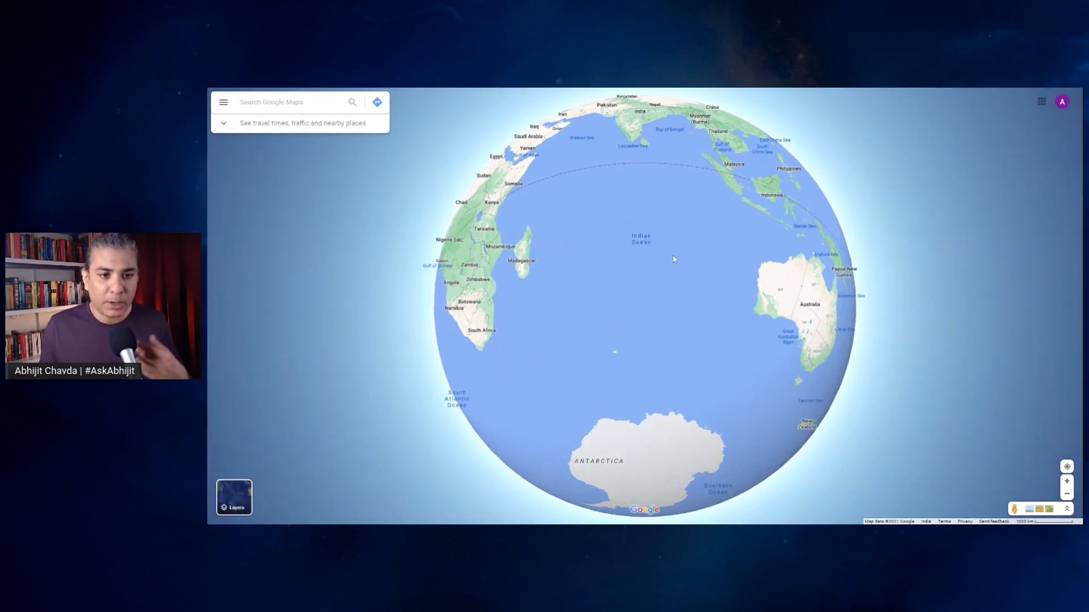
# - Spin the globe toward the South Atlantic and zoom in on Antarctica beneath South America and southern Africa
pyautogui.moveTo(672, 259); pyautogui.dragTo(692, 317)
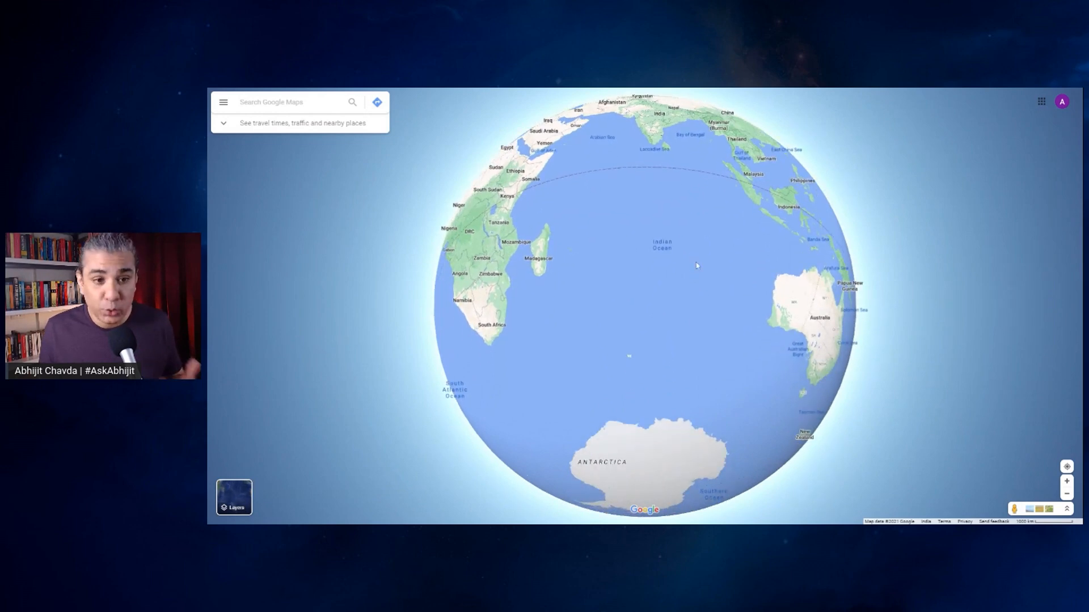
pyautogui.moveTo(694, 265); pyautogui.dragTo(653, 370)
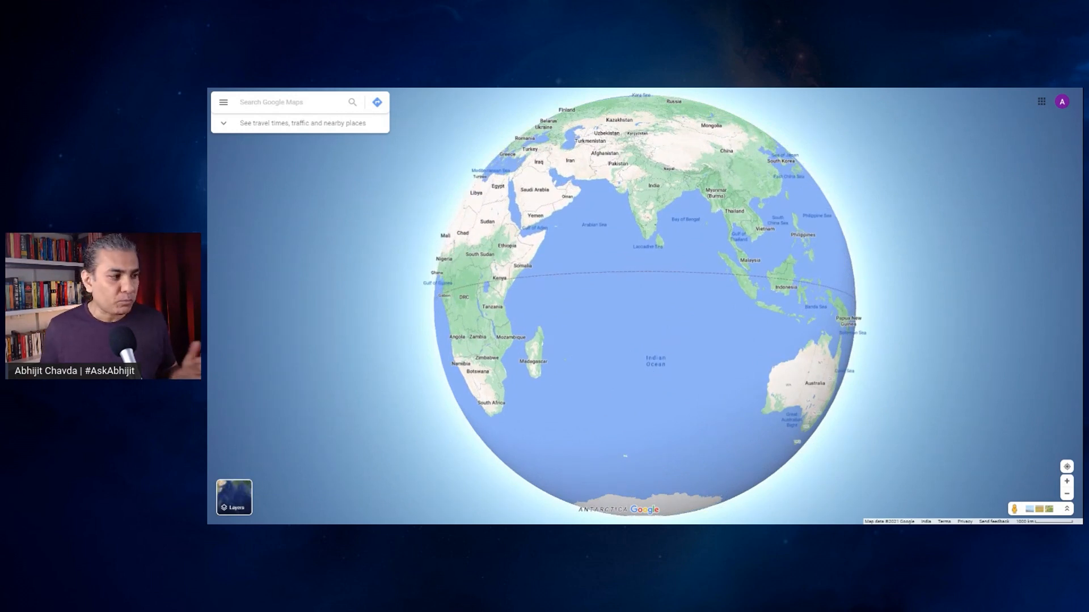
pyautogui.scroll(-3)
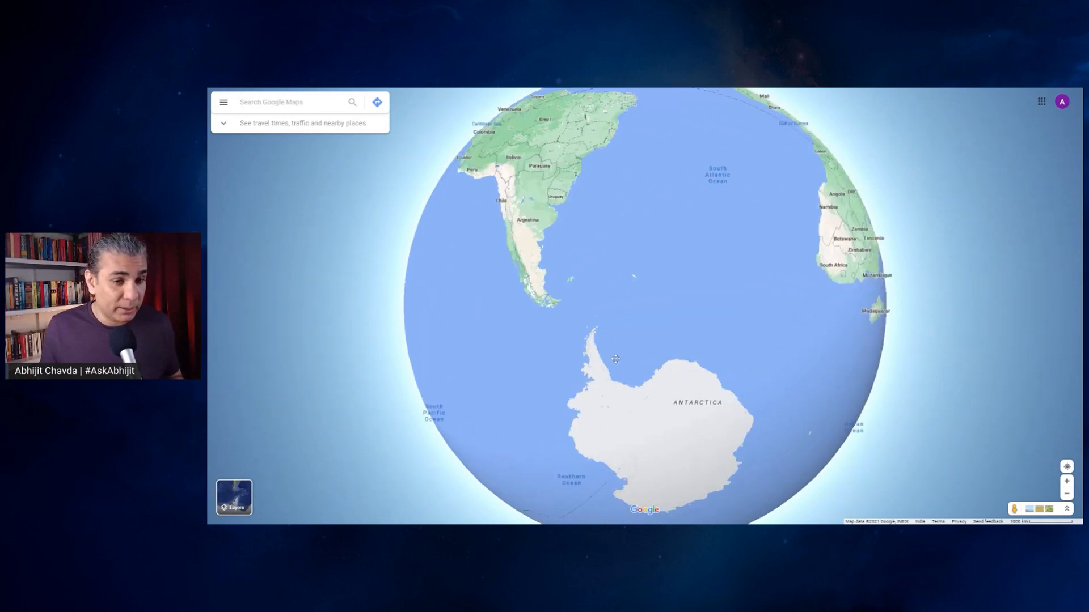
# - Centre Antarctica briefly, then turn north and east to centre Africa, the Middle East and the Indian Ocean
pyautogui.moveTo(614, 360); pyautogui.dragTo(721, 368)
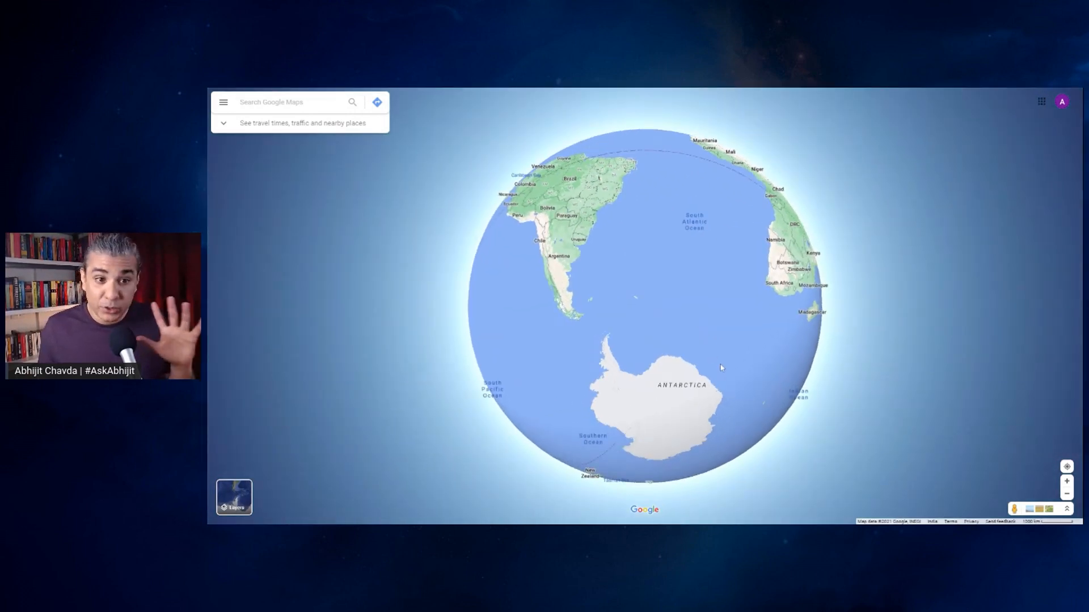
pyautogui.moveTo(720, 367); pyautogui.dragTo(679, 330)
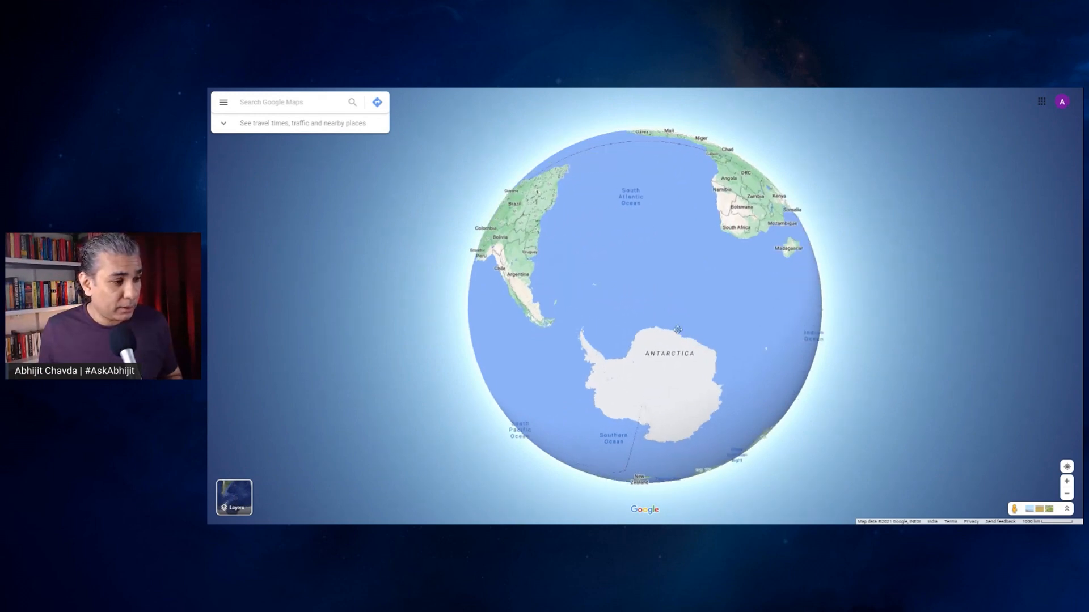
pyautogui.moveTo(677, 330); pyautogui.dragTo(683, 300)
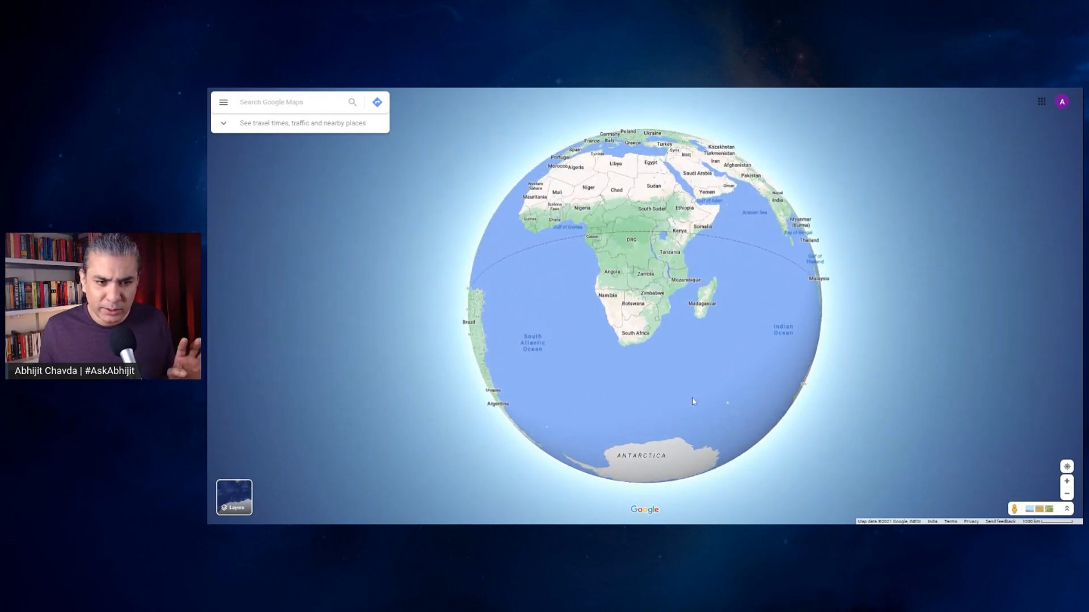
pyautogui.moveTo(716, 366)
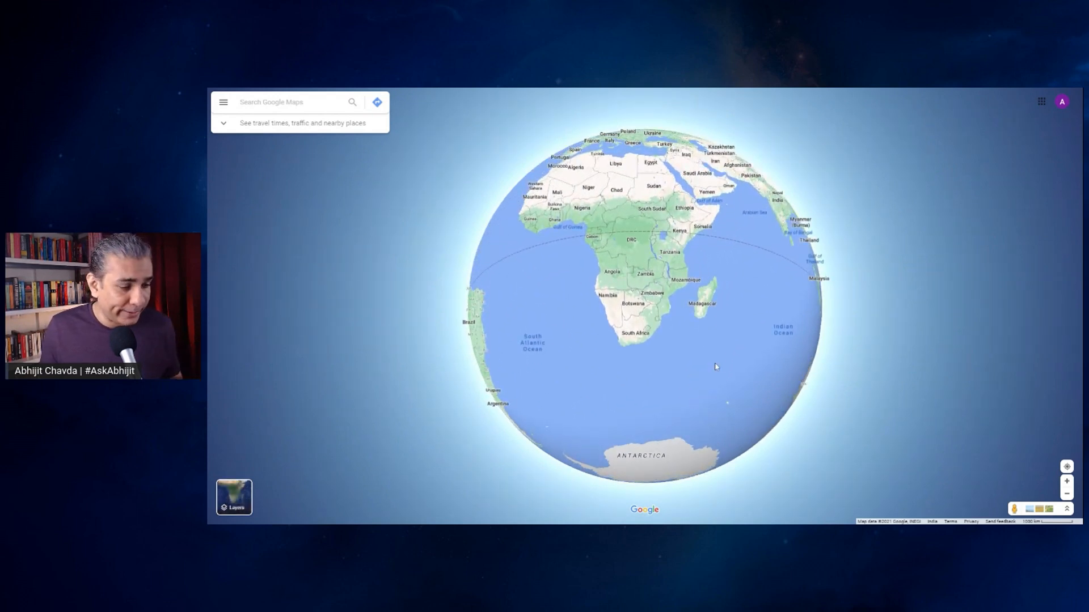
pyautogui.moveTo(716, 367); pyautogui.dragTo(614, 407)
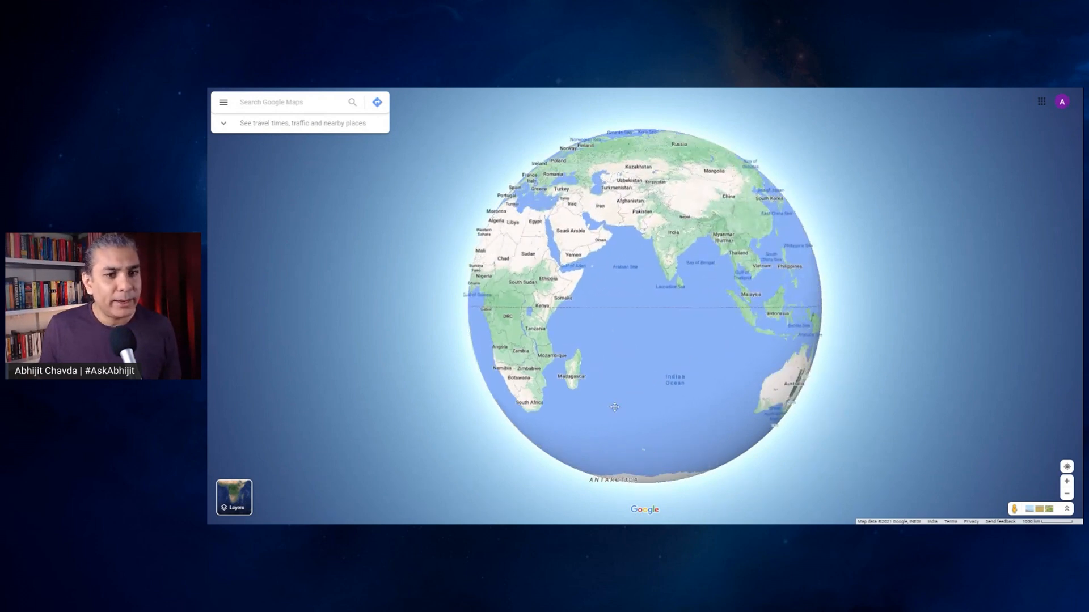